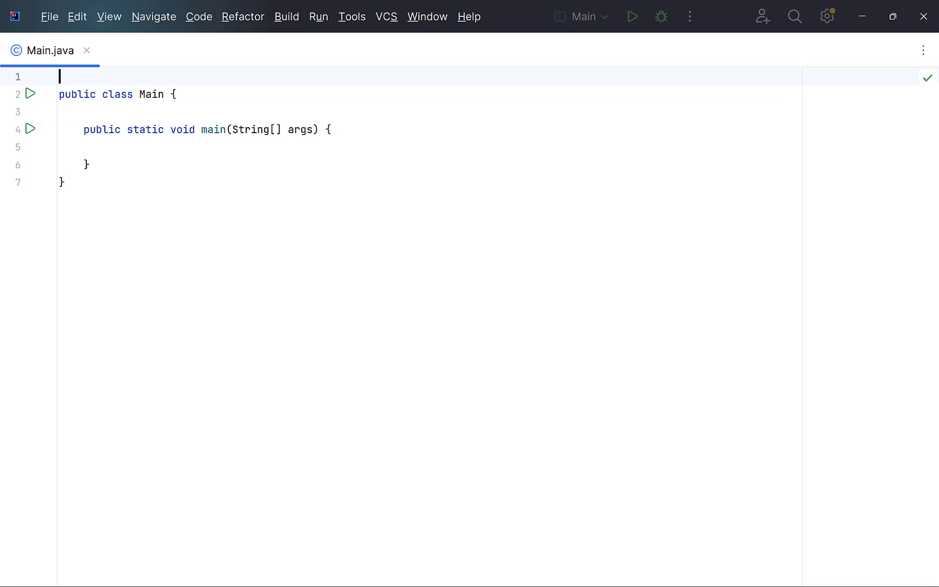
# Declare a Student class above Main with private int rollNum and private String name.
pyautogui.write('class Student {')
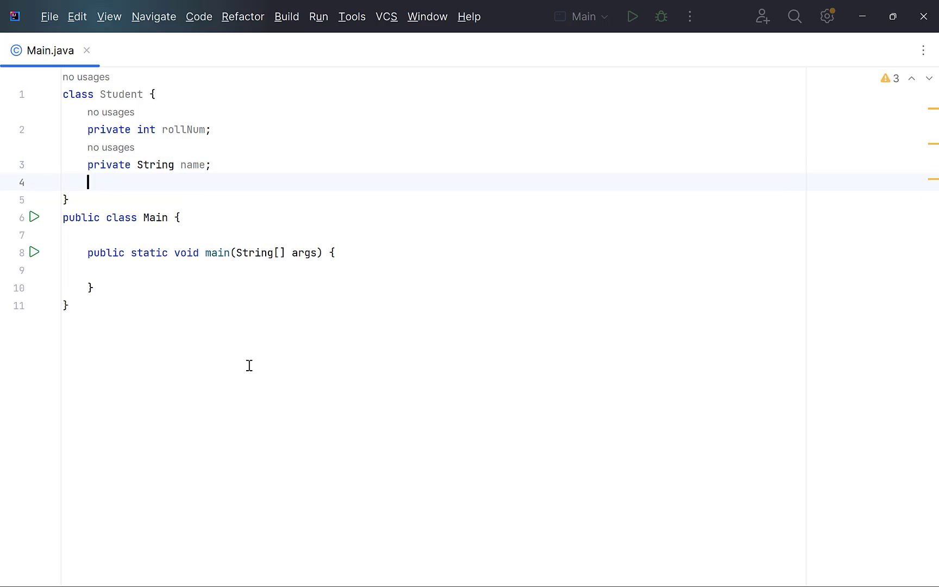
# Generate a Student constructor that initialises rollNum and name.
pyautogui.press('alt+insert')
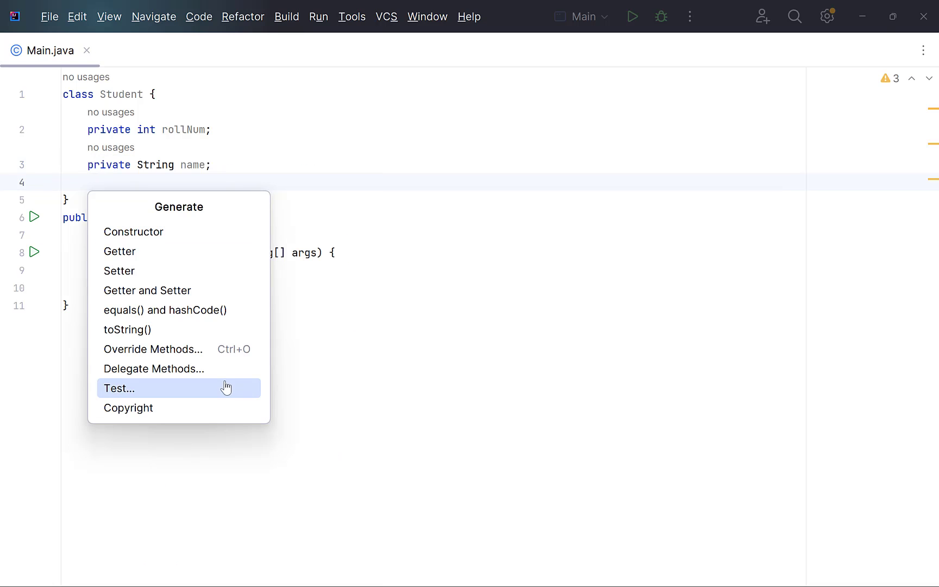
pyautogui.click(133, 232)
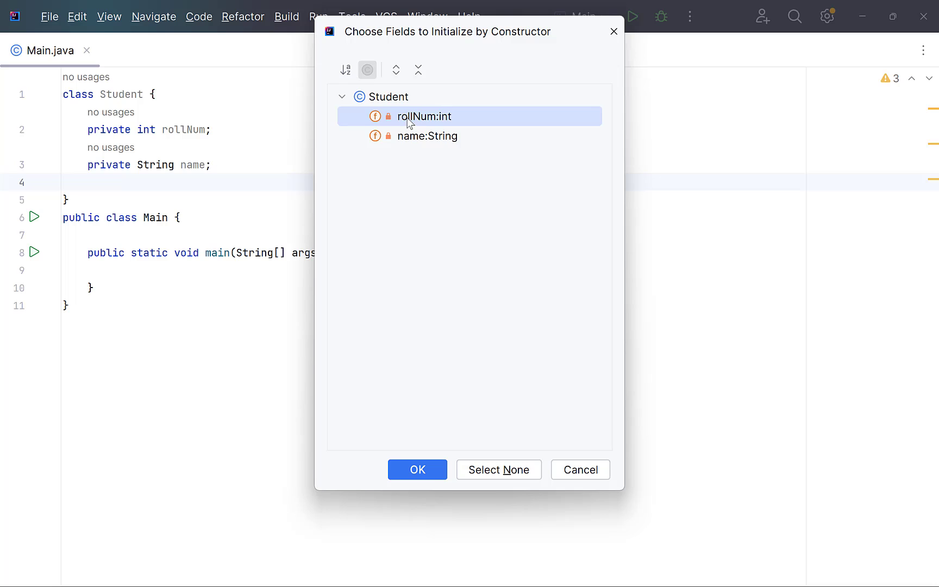
pyautogui.click(417, 469)
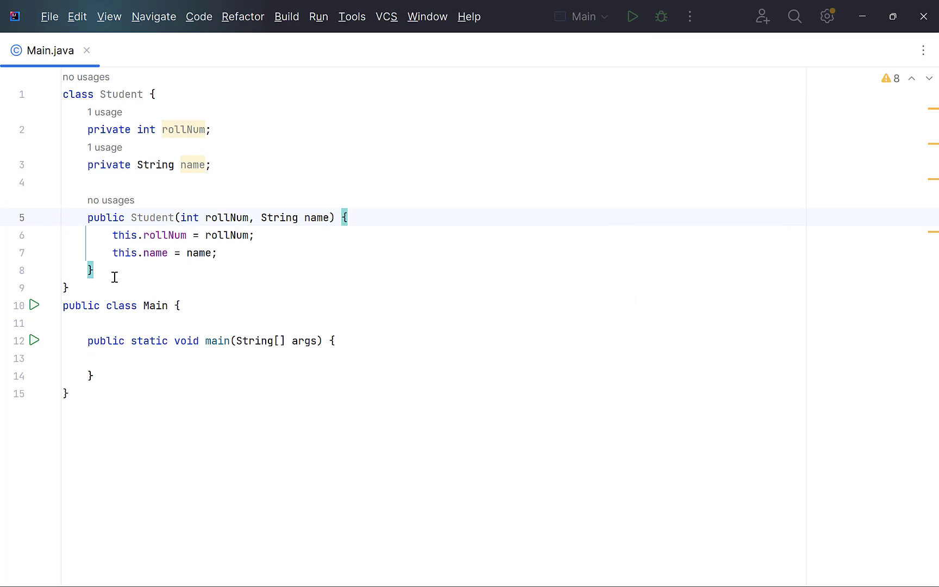
# Generate getRollNum and getName getters for both fields.
pyautogui.press('enter')
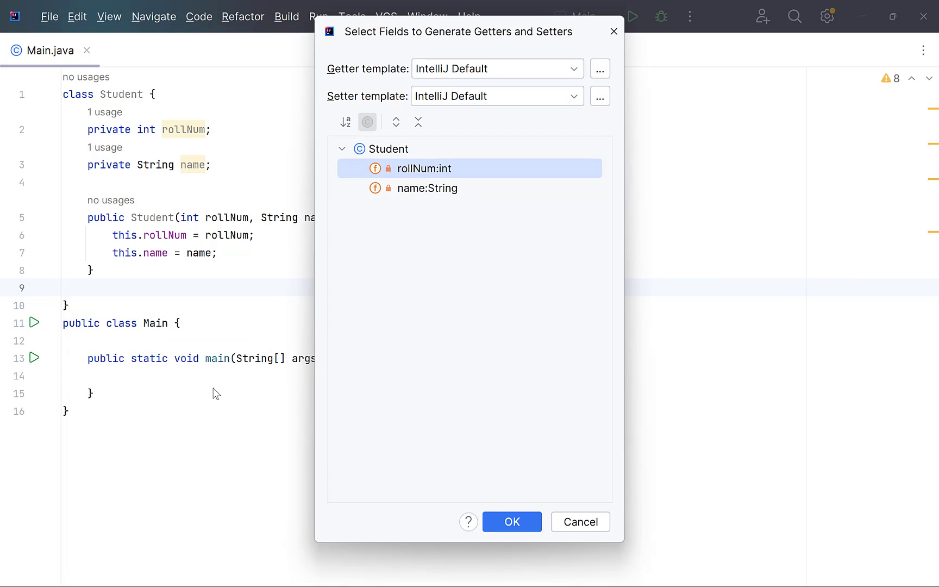
pyautogui.click(426, 188)
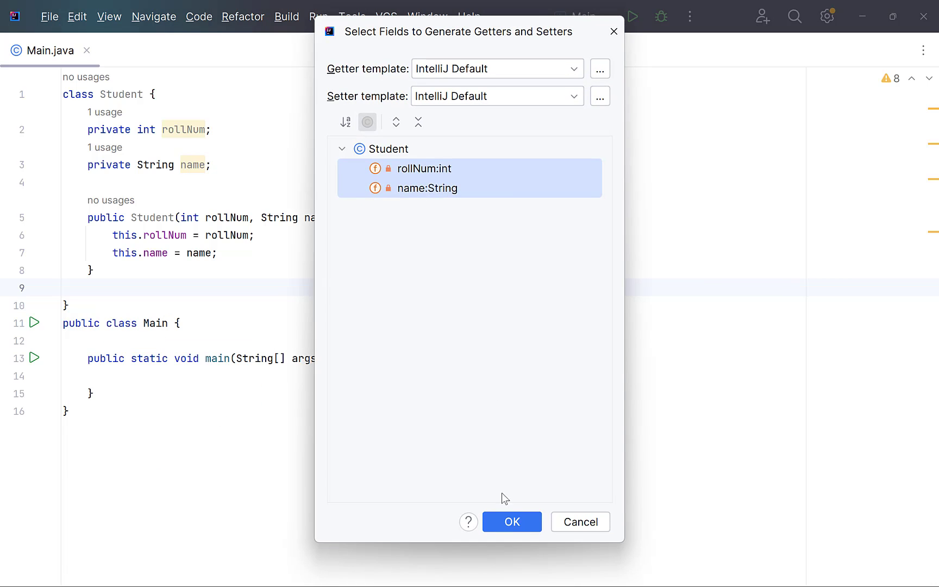
pyautogui.click(511, 522)
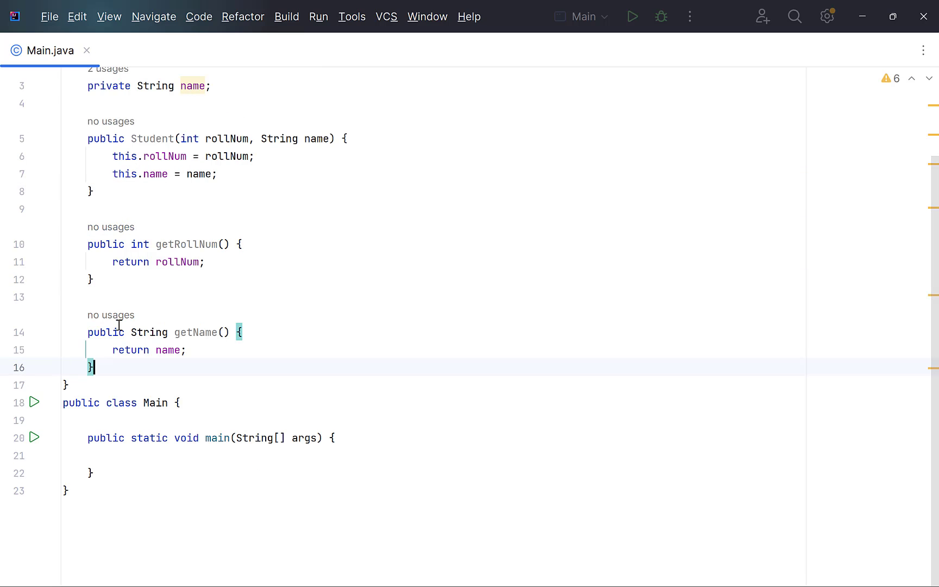
# Write List<Student> students = List.of(...) with Students 1 "A", 2 "B", 3 "C".
pyautogui.click(113, 456)
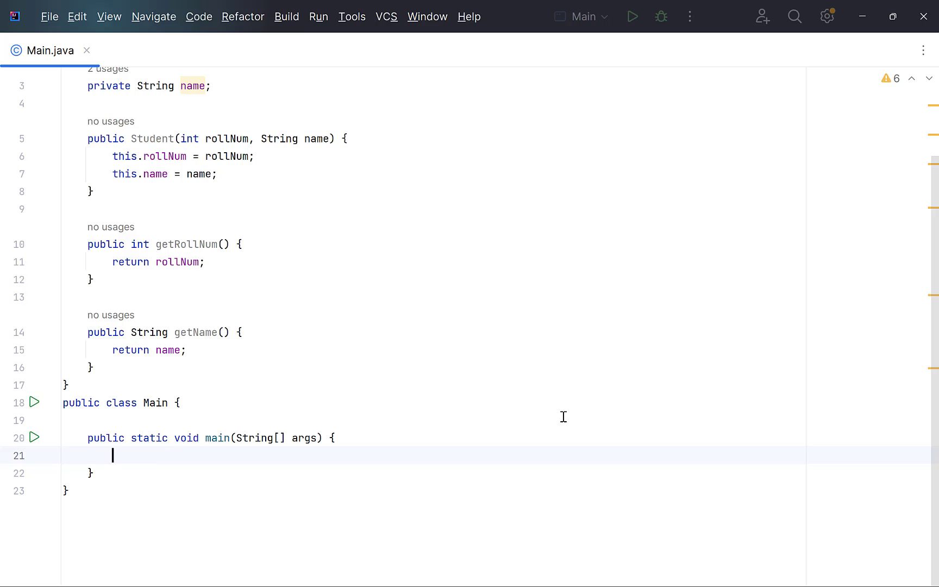
pyautogui.write('List.of(new Student(1, "A')
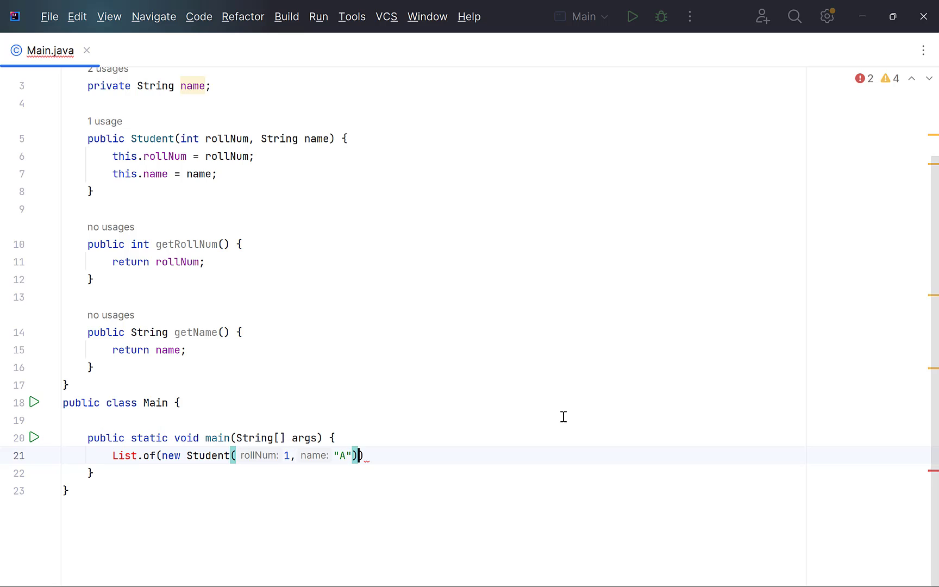
pyautogui.write(', new Student(2')
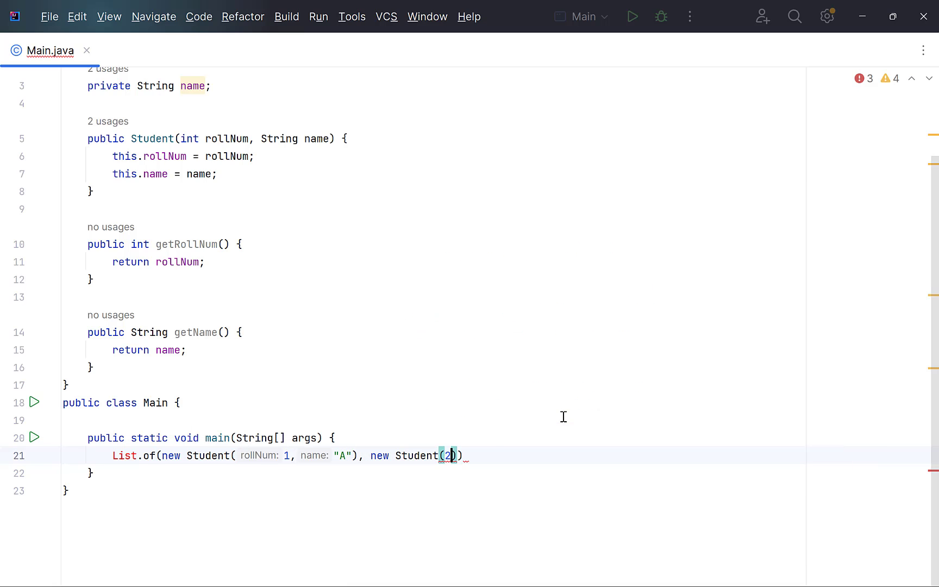
pyautogui.write(', name: "B"), new Student( rollNum: 3, name: "C')
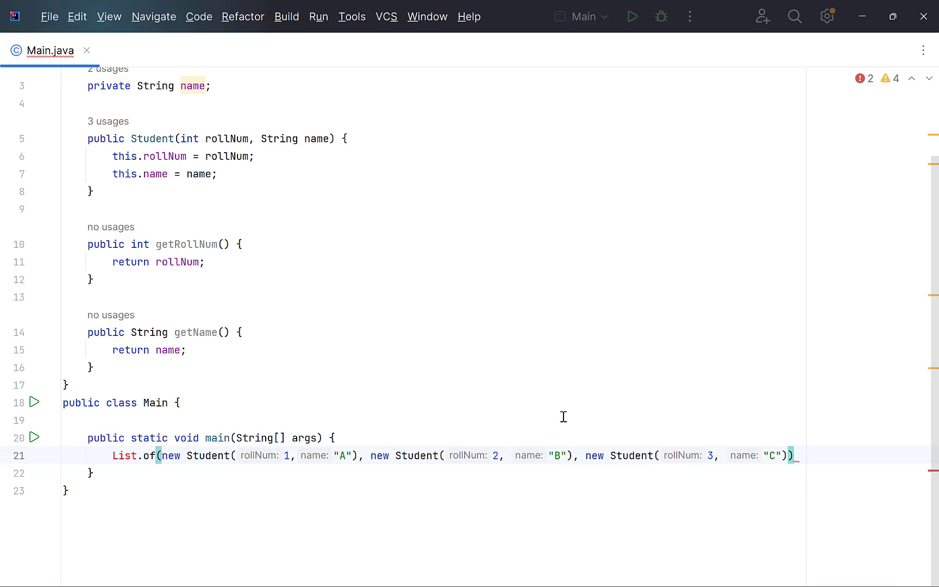
pyautogui.write('List<Student> students = List.of(')
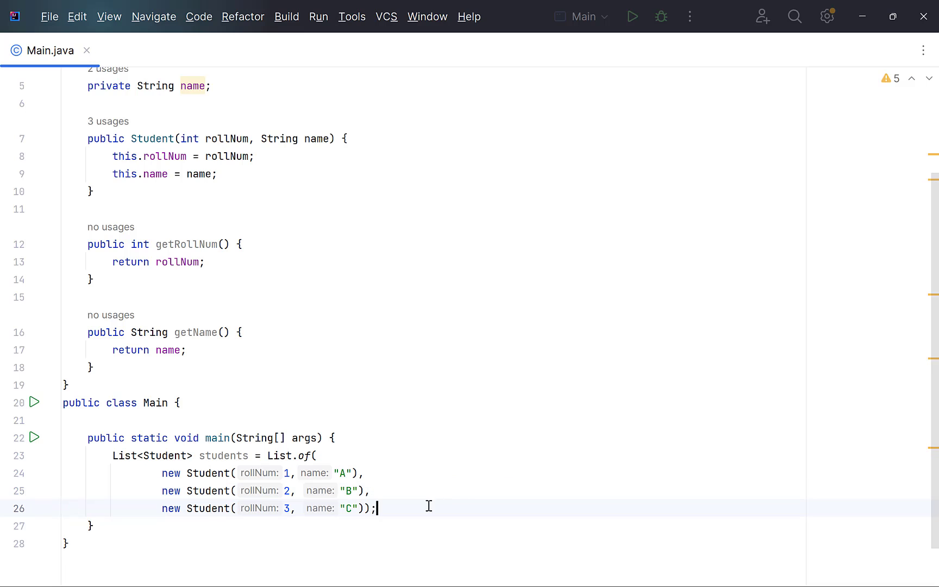
pyautogui.press('enter')
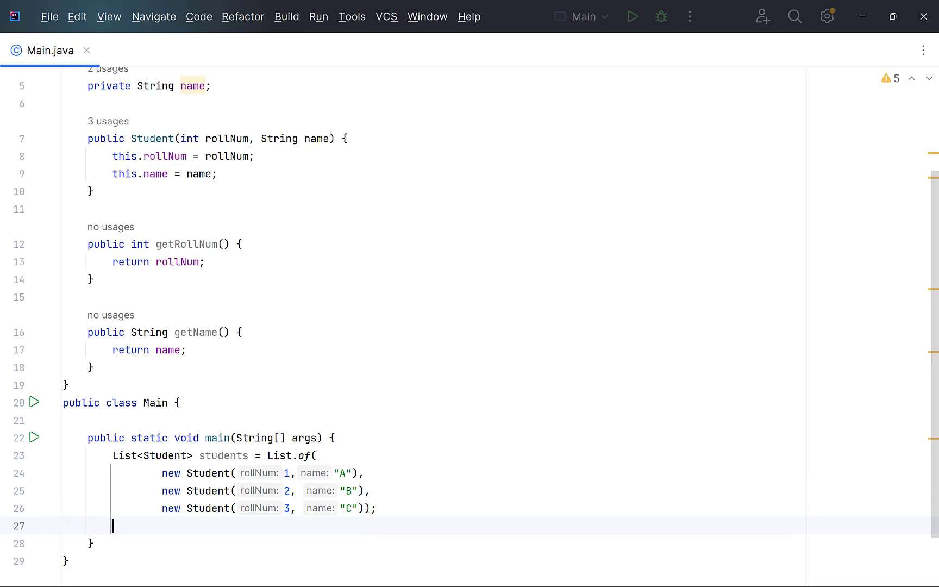
# Create a HashMap, loop putting s.getRollNum() and s.getName(), then print map with sout.
pyautogui.write('M')
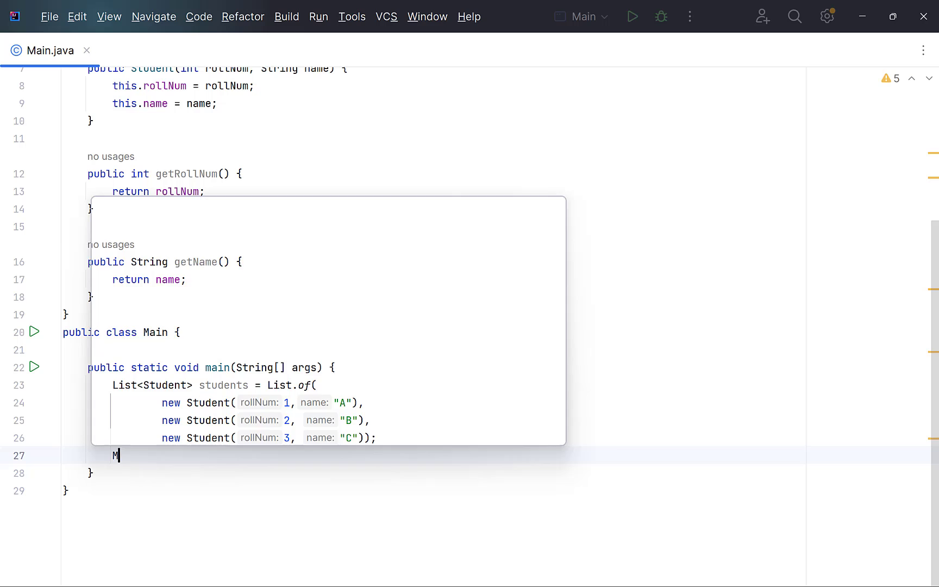
pyautogui.write('ap<Integer, String> map = new HashMap<>();')
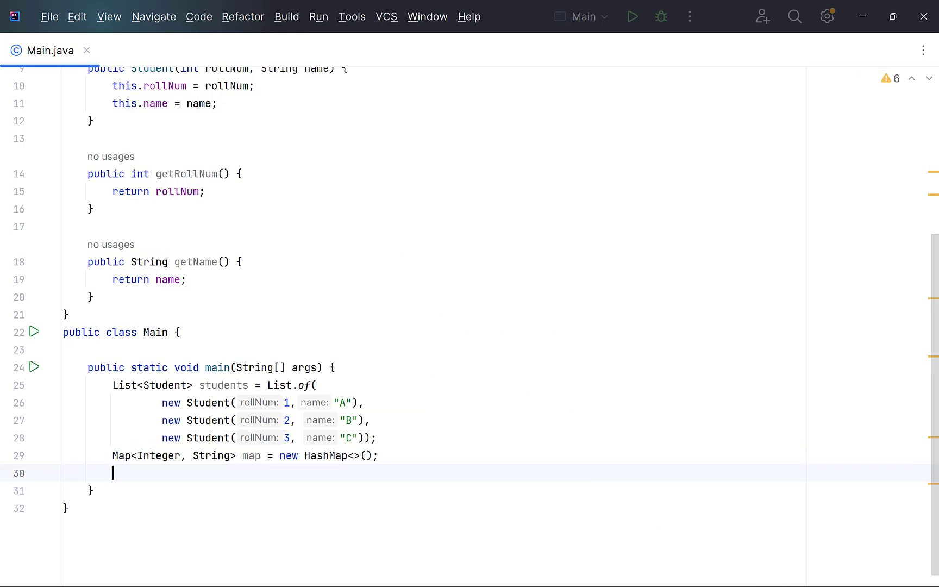
pyautogui.write('for(Student s :')
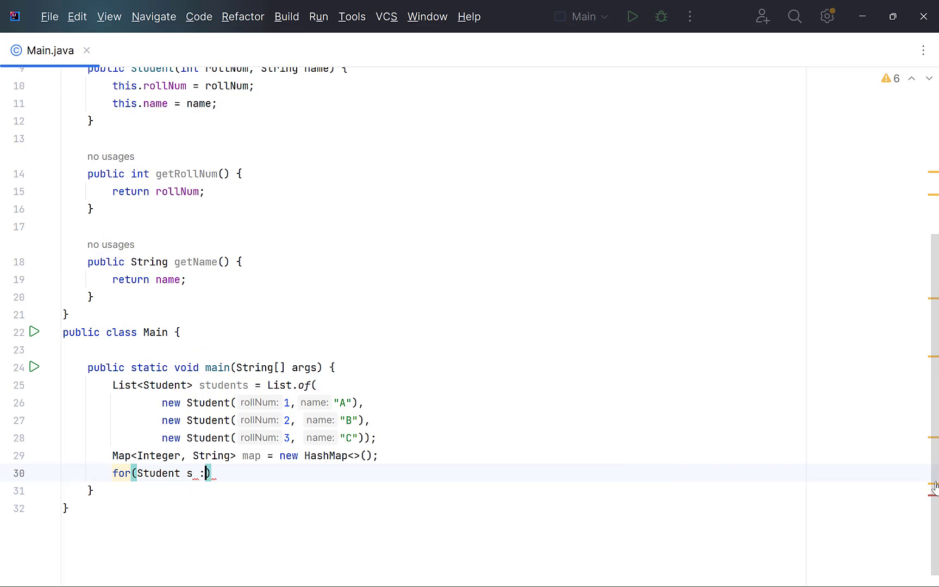
pyautogui.write('map.put(')
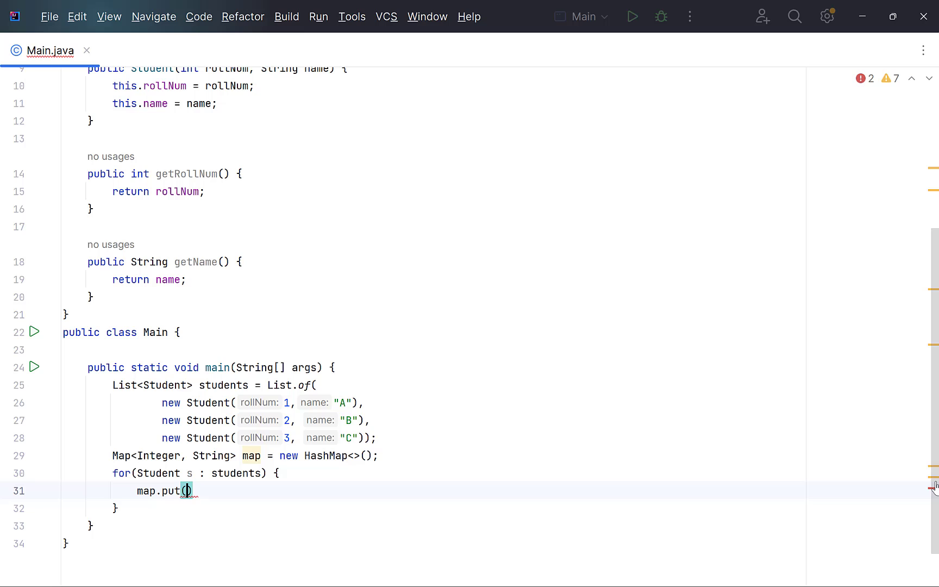
pyautogui.write('s.getRollNum()')
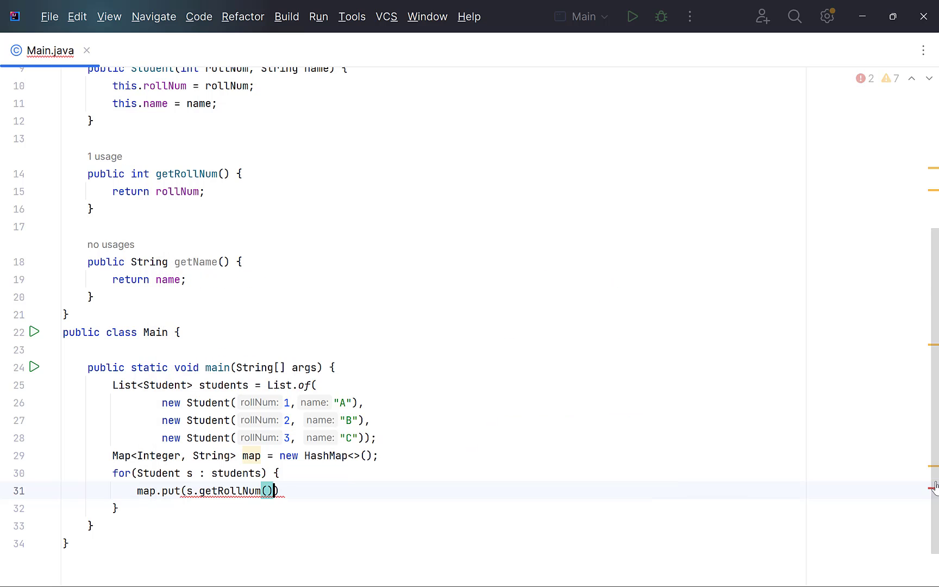
pyautogui.write(', s.getName()')
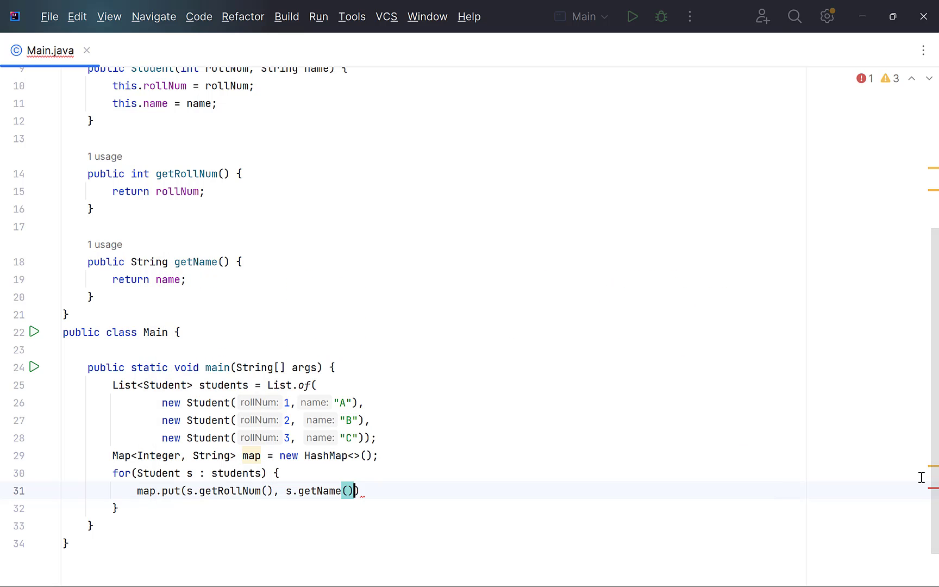
pyautogui.write('sout')
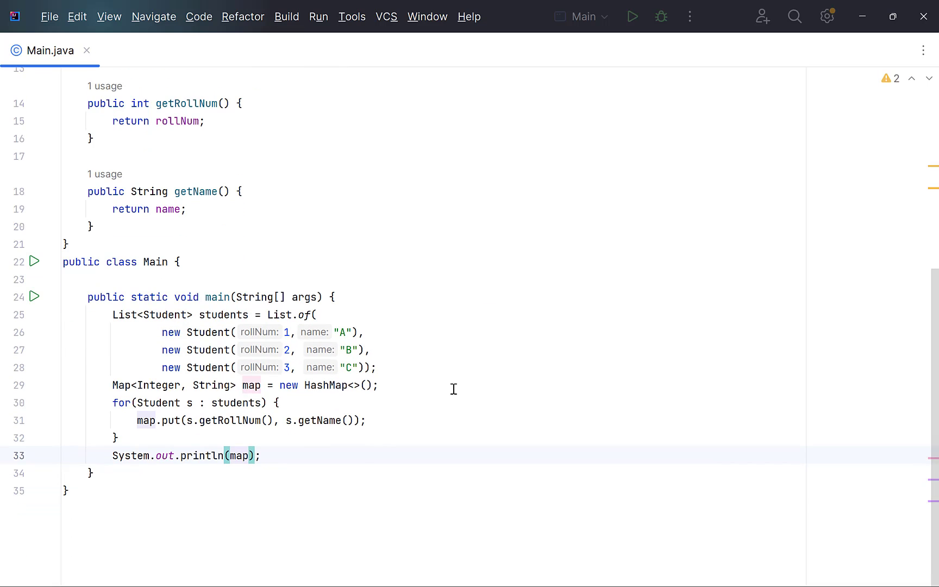
# Run Main, confirm the output {1=A, 2=B, 3=C}, and clear the map code.
pyautogui.click(633, 16)
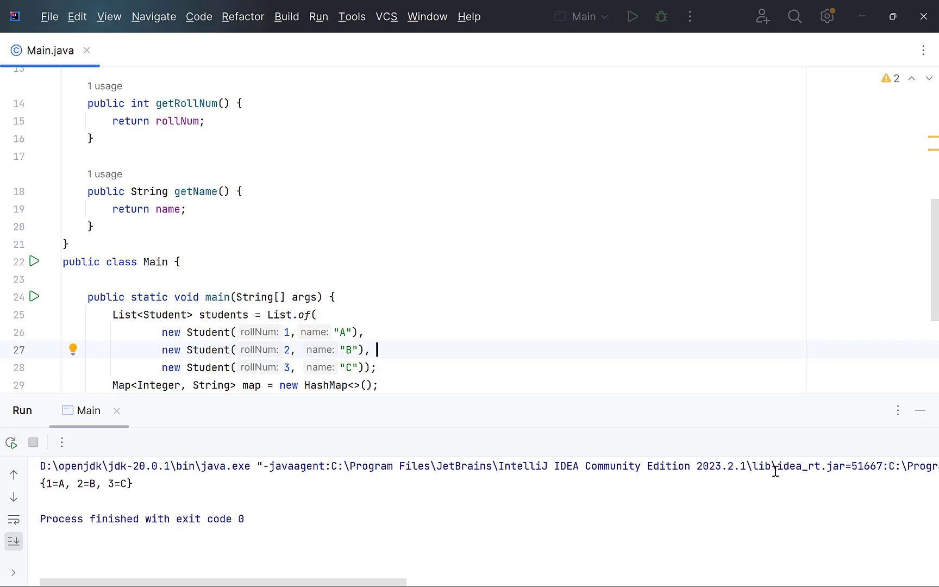
pyautogui.click(922, 410)
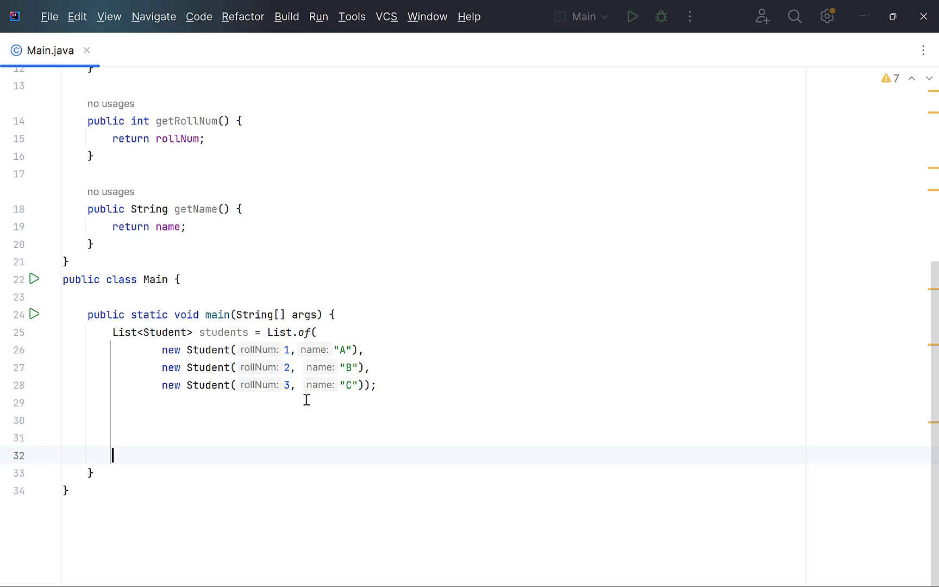
# Write students.stream().collect(Collectors.toMap(s -> s.getRollNum(), s -> s.getName())).
pyautogui.write('students.stream(')
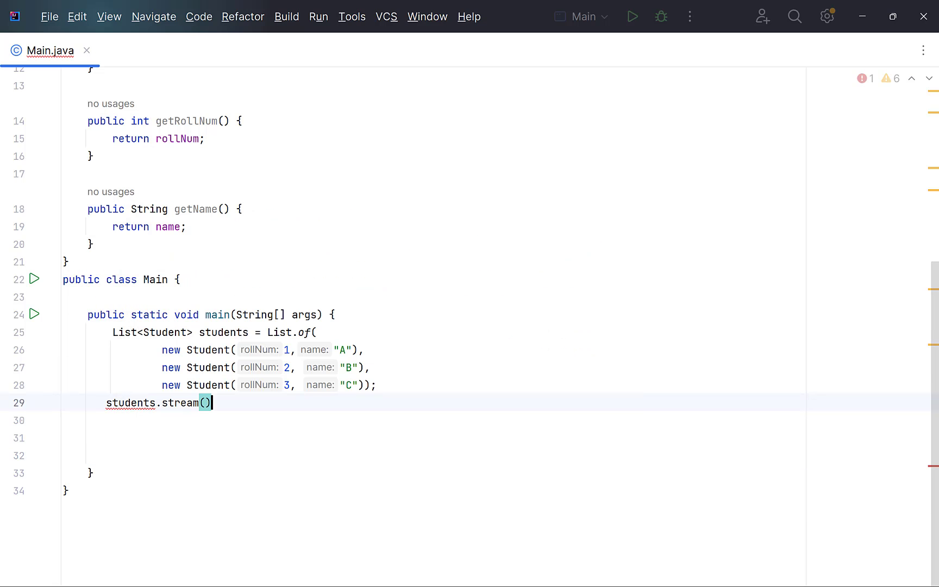
pyautogui.write('.collect(Collectors.toMap(')
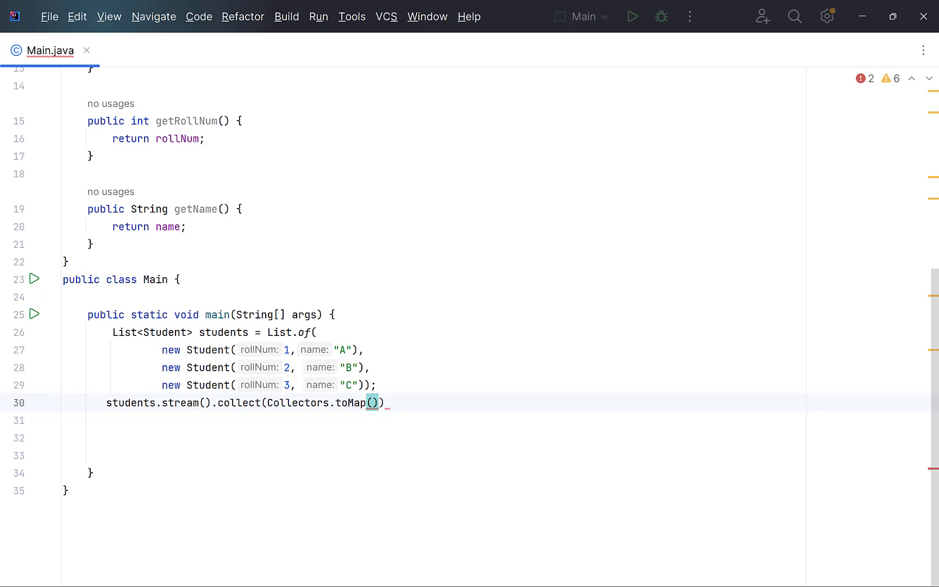
pyautogui.write('s ->')
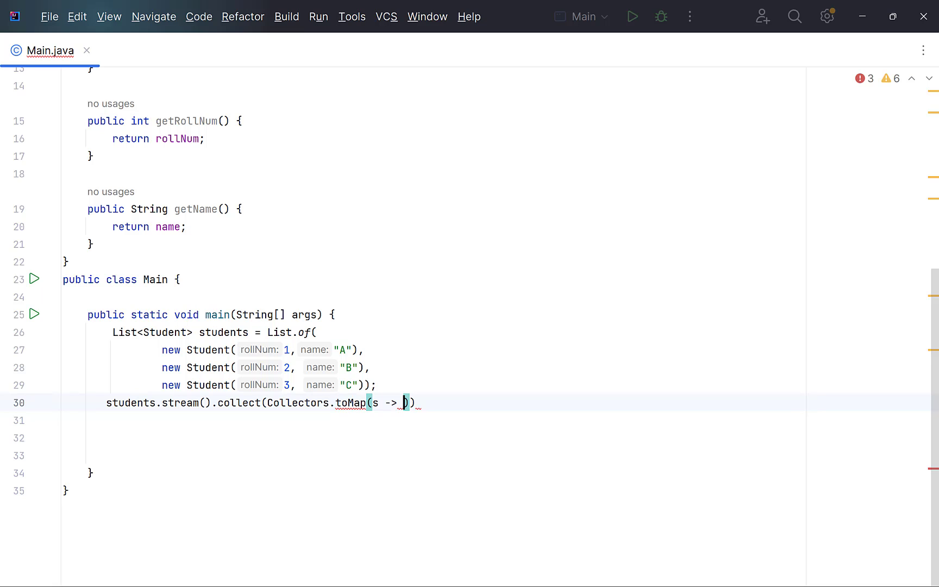
pyautogui.write('s.getRollNum(')
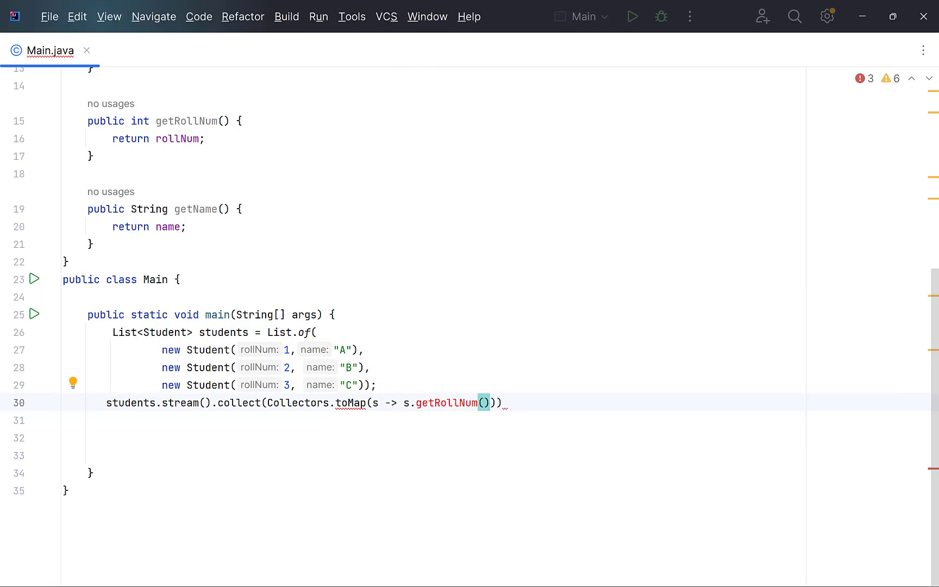
pyautogui.write(', s -> s.getName()')
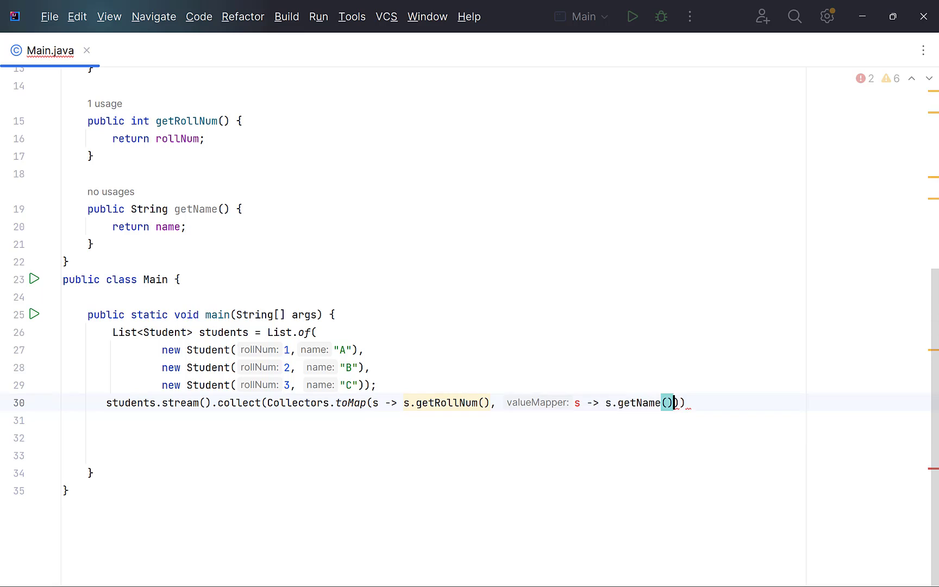
pyautogui.write('));')
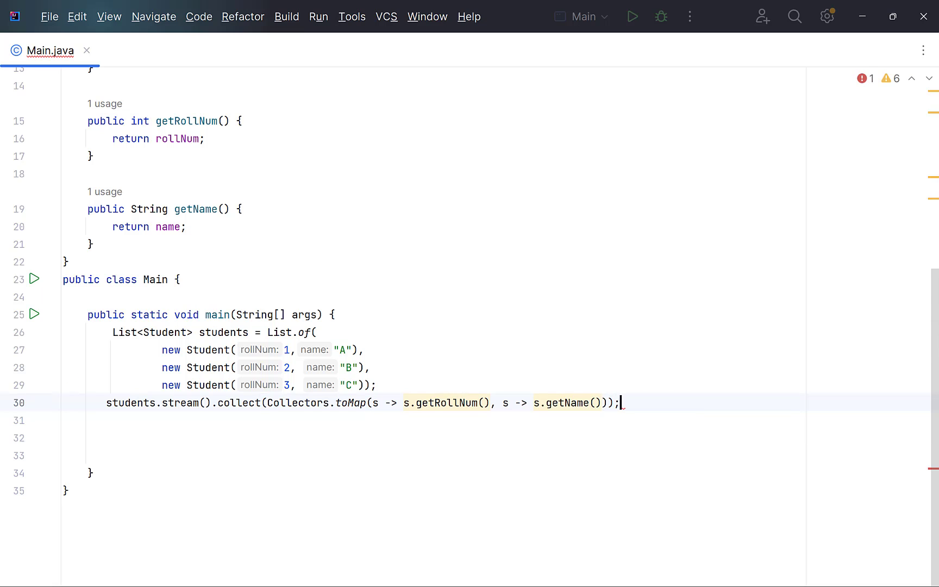
# Assign the result to Map<Integer, String> map and add System.out.println(map).
pyautogui.write('Map<Integer, String> map =')
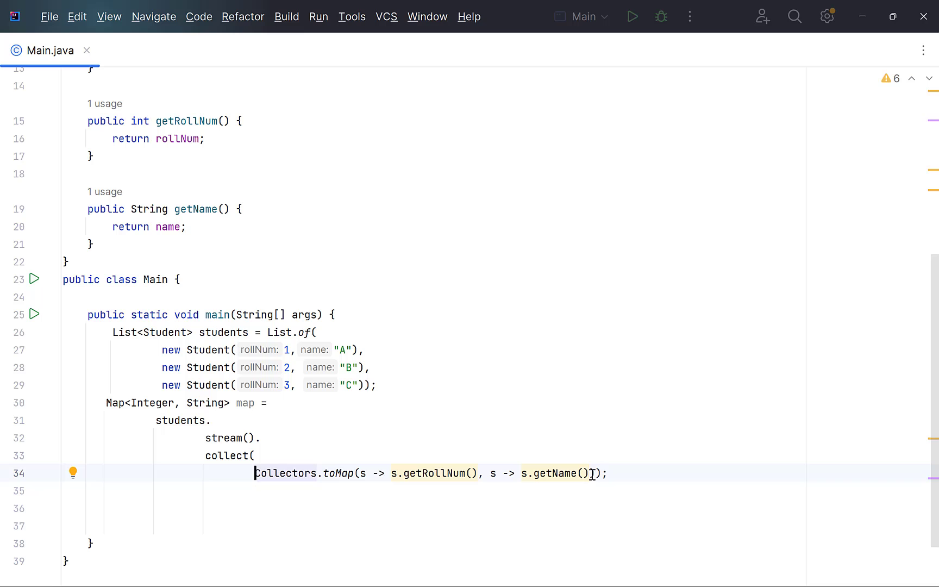
pyautogui.press('enter')
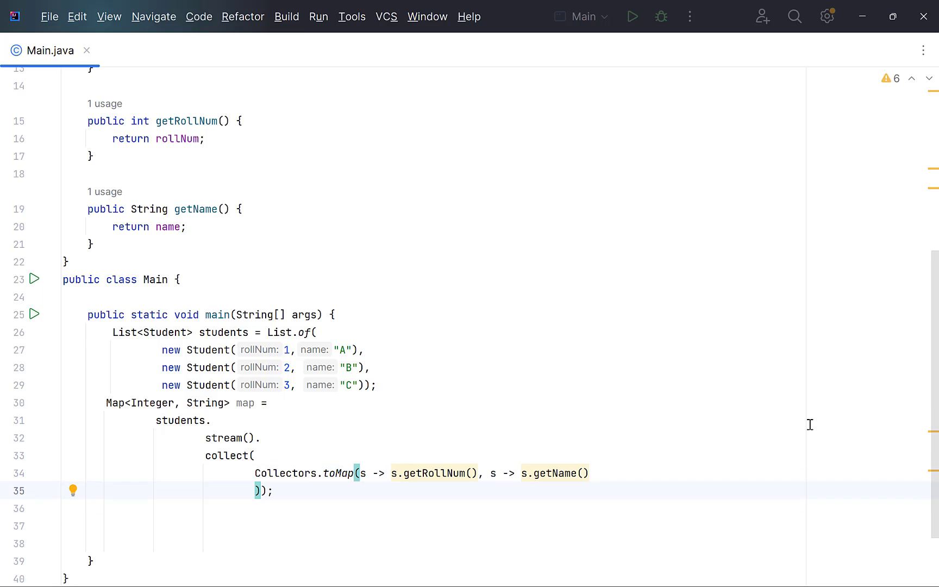
pyautogui.write('System.out.println(map);')
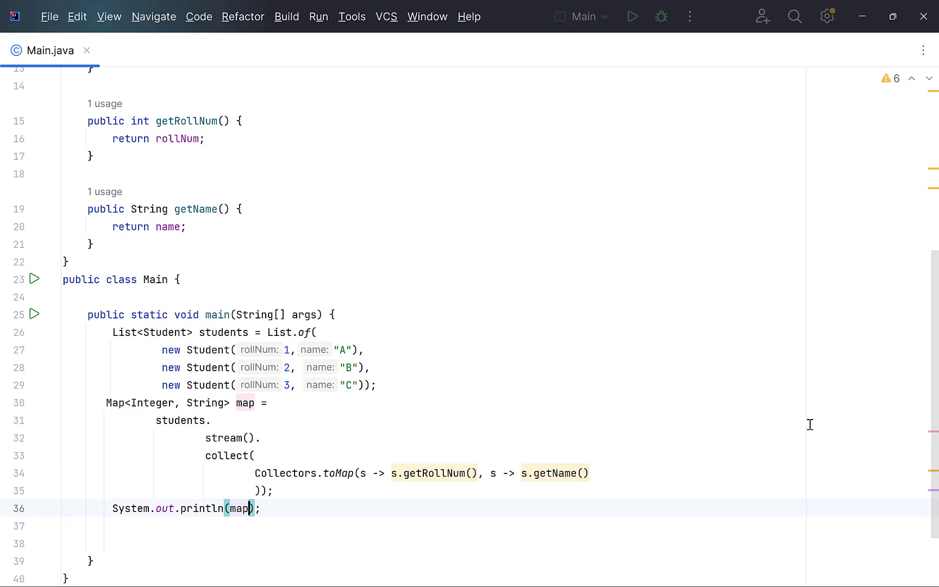
# Run the stream version and check it prints {1=A, 2=B, 3=C}.
pyautogui.click(632, 16)
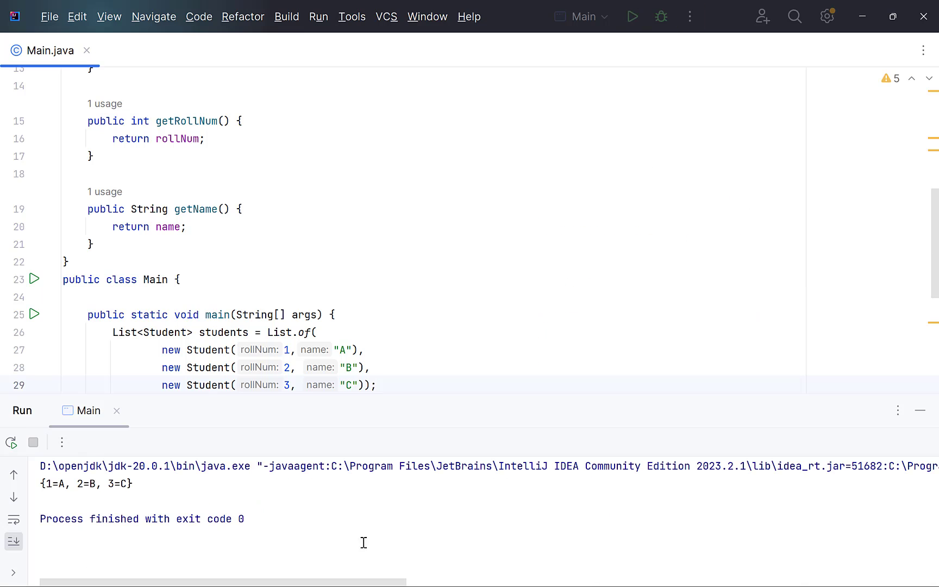
pyautogui.moveTo(906, 464)
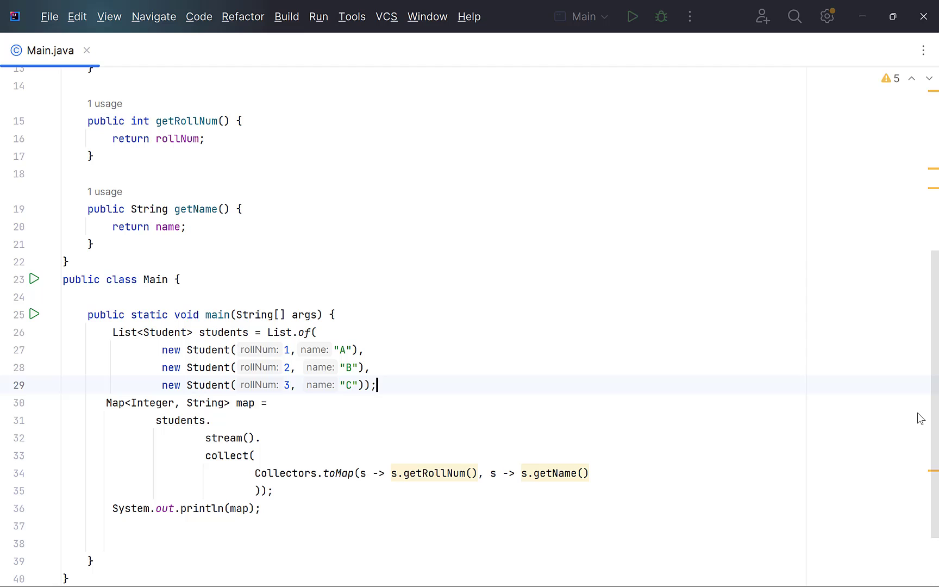
pyautogui.moveTo(510, 474)
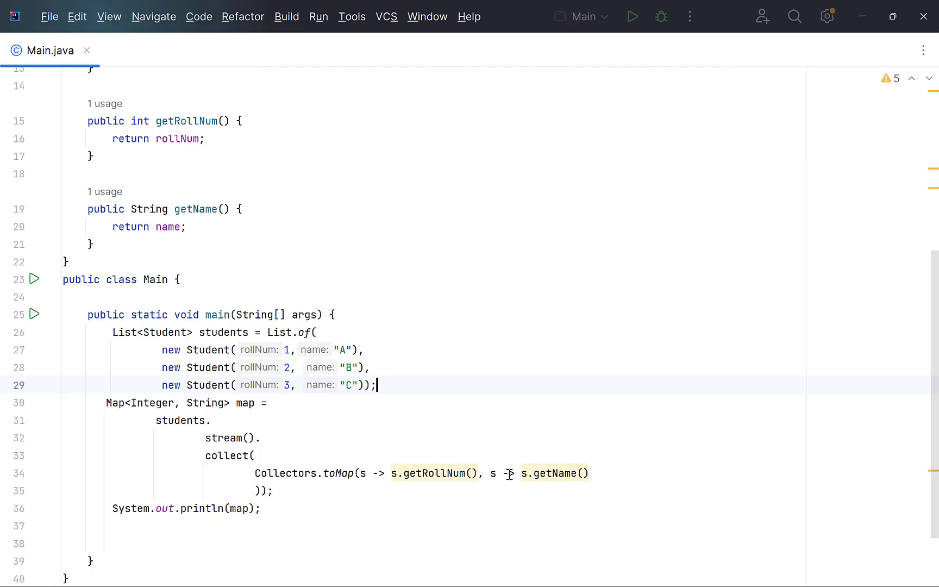
# Map values to s itself as Map<Integer, Student> and run, printing Student@ references.
pyautogui.click(521, 473)
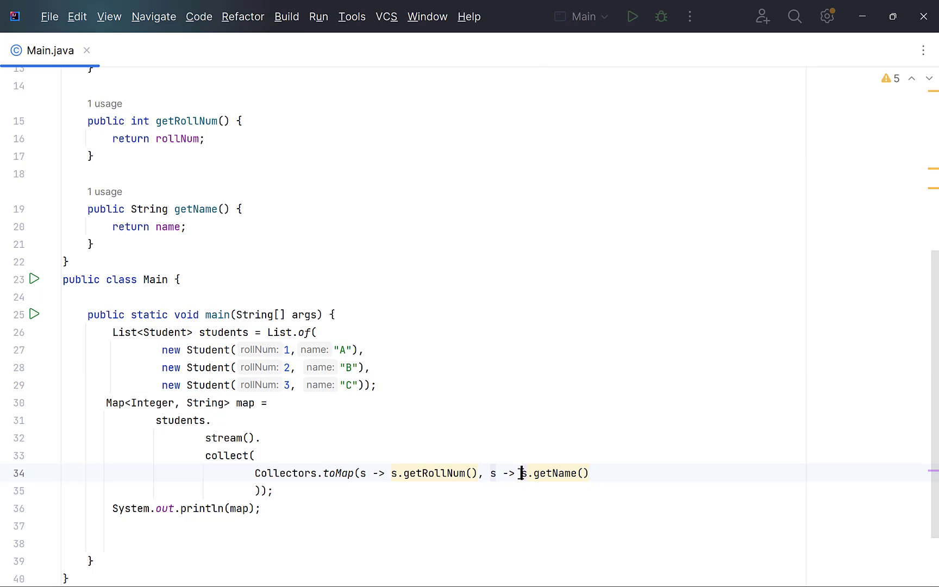
pyautogui.write('s')
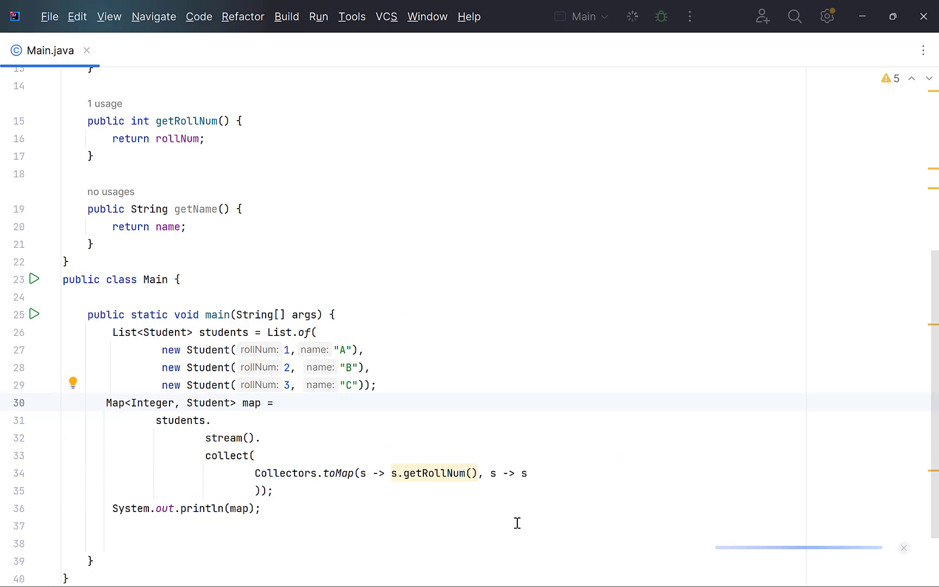
pyautogui.click(633, 17)
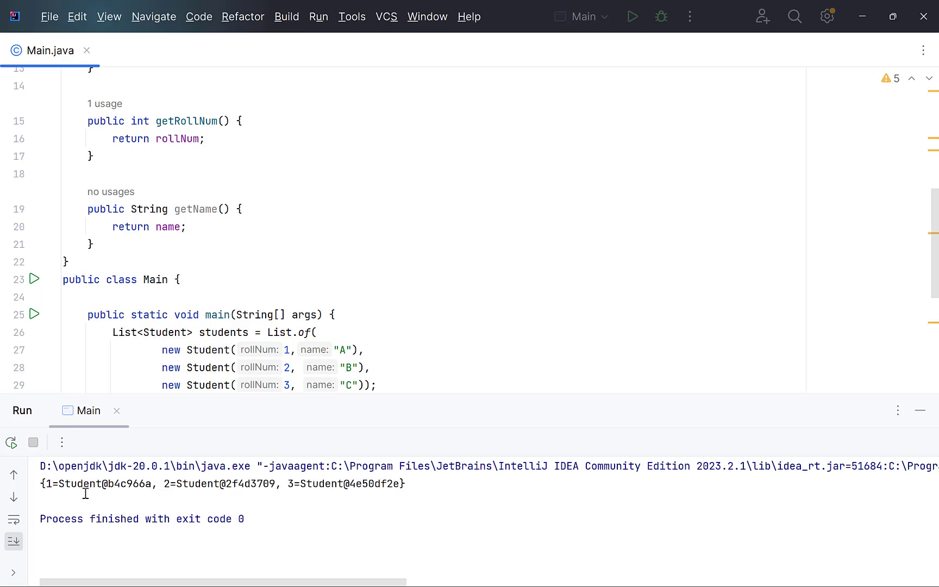
pyautogui.moveTo(845, 417)
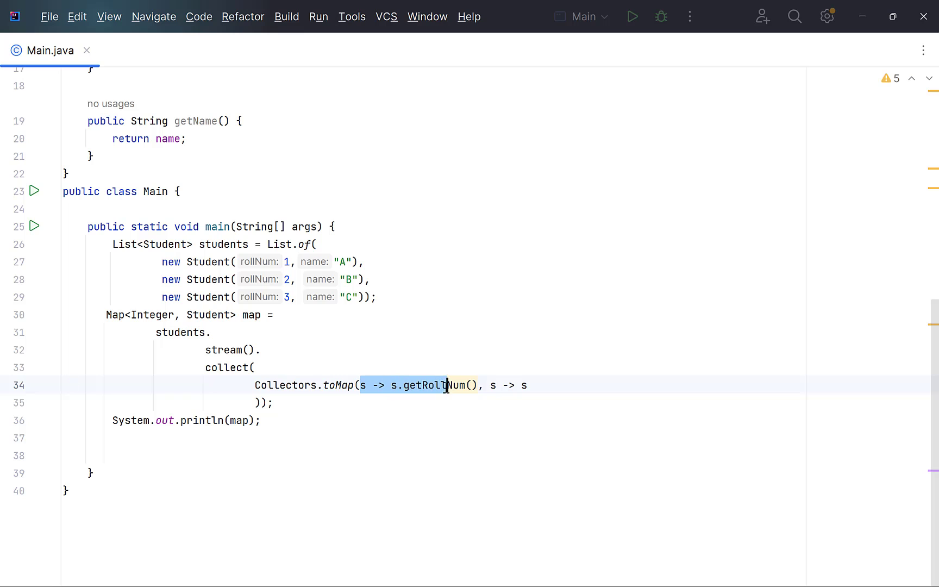
# Replace the key lambda s -> s.getRollNum() with Student::getRollNum.
pyautogui.write('Student::')
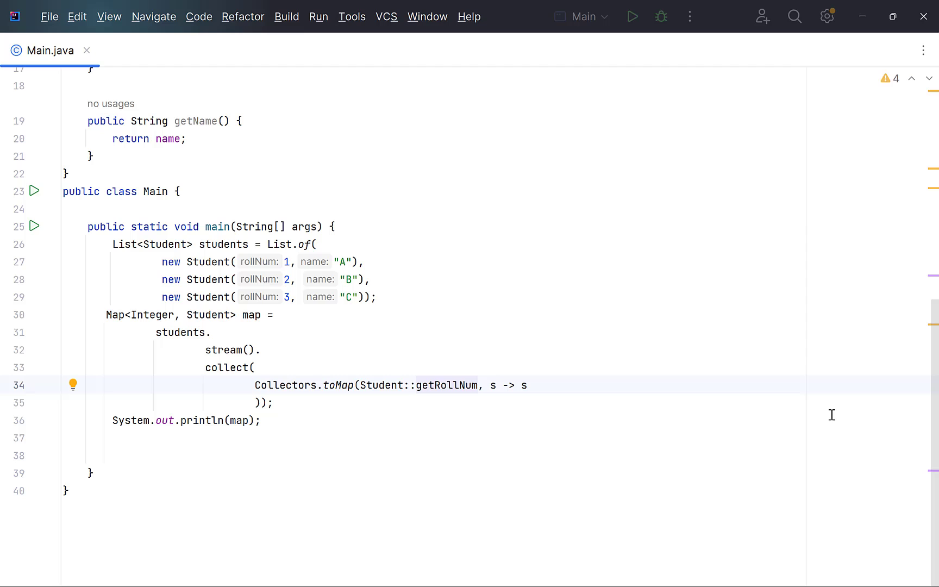
pyautogui.click(411, 385)
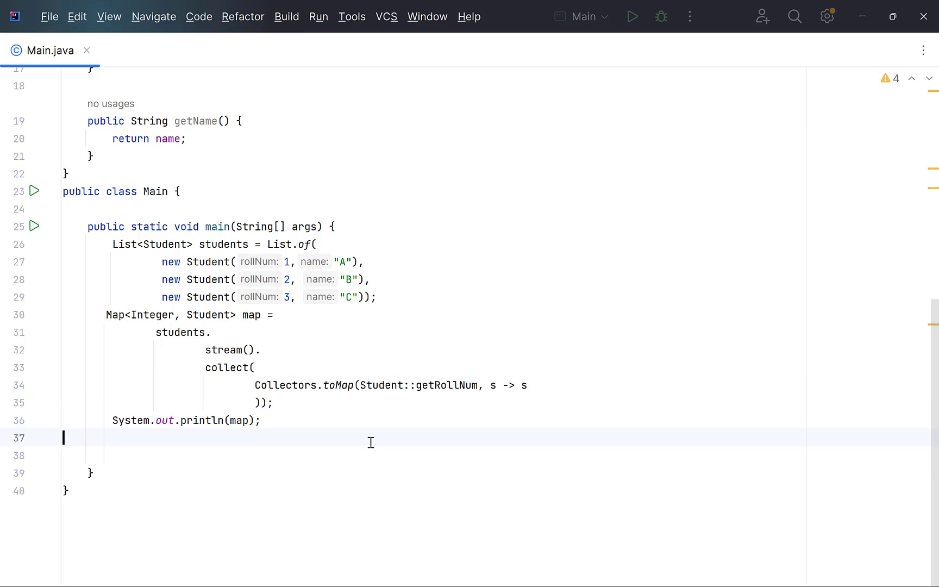
pyautogui.moveTo(509, 469)
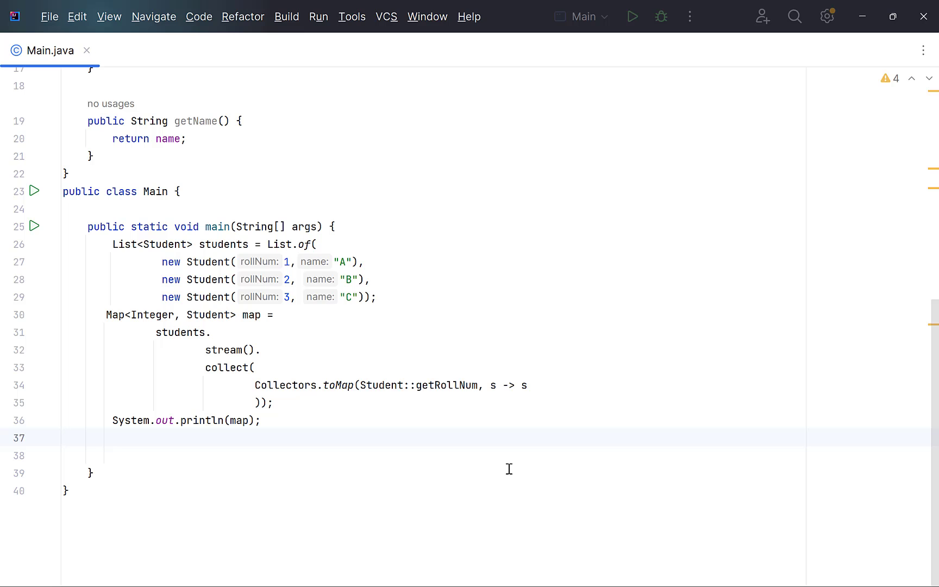
pyautogui.moveTo(470, 430)
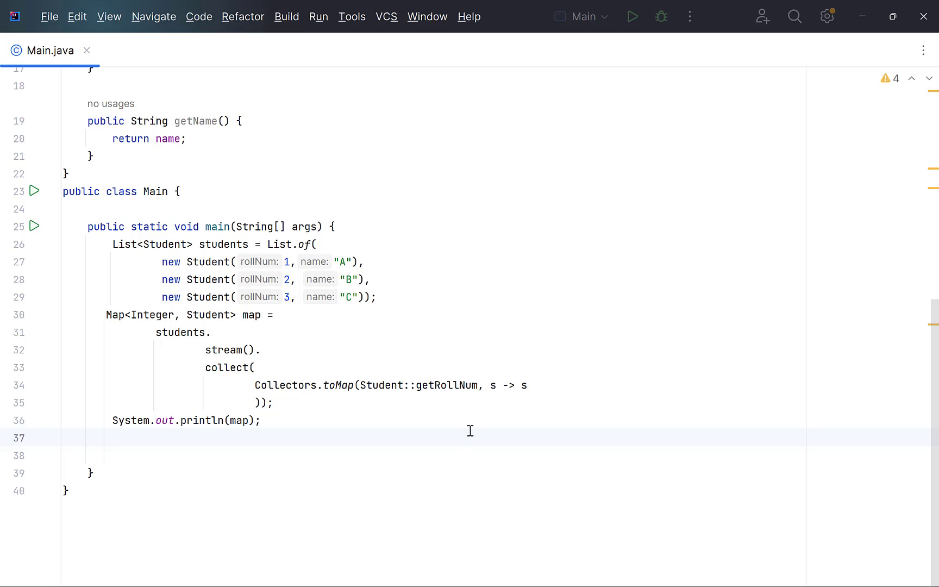